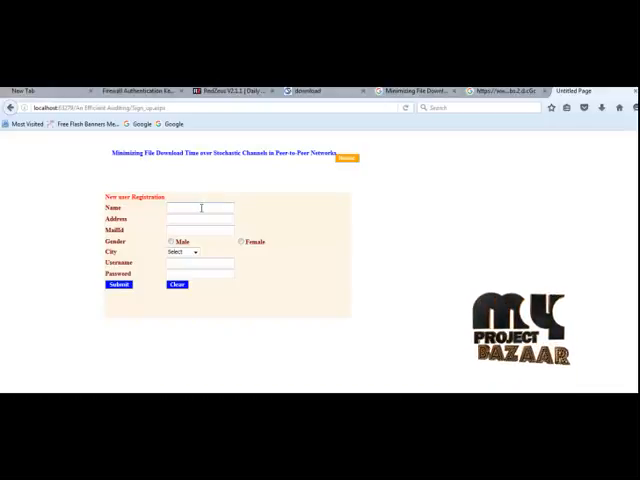
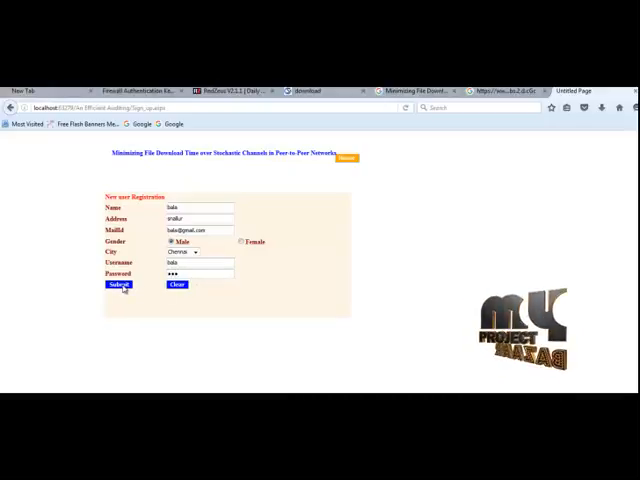
Register user bala with username and password, submit, and decline the browser's save-login offer
click(120, 284)
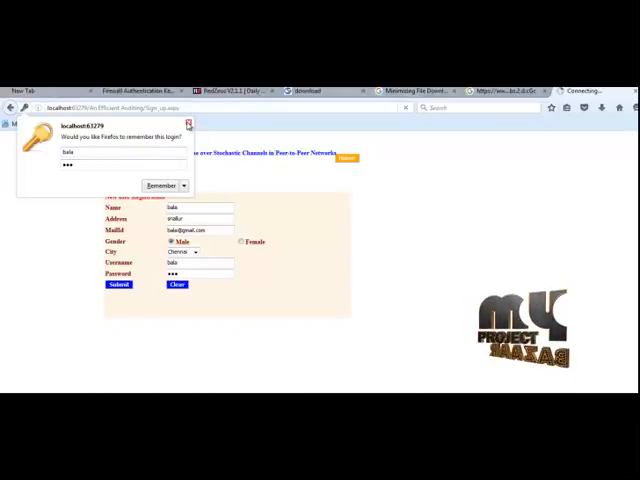
click(120, 284)
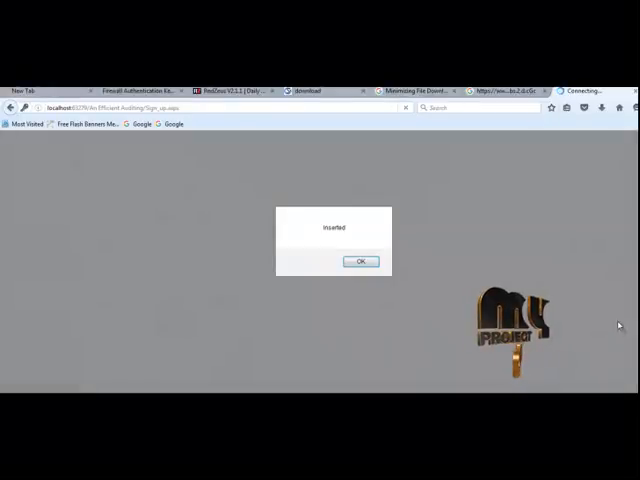
Acknowledge the Inserted alert and sign in as bala to reach the file upload page
click(358, 260)
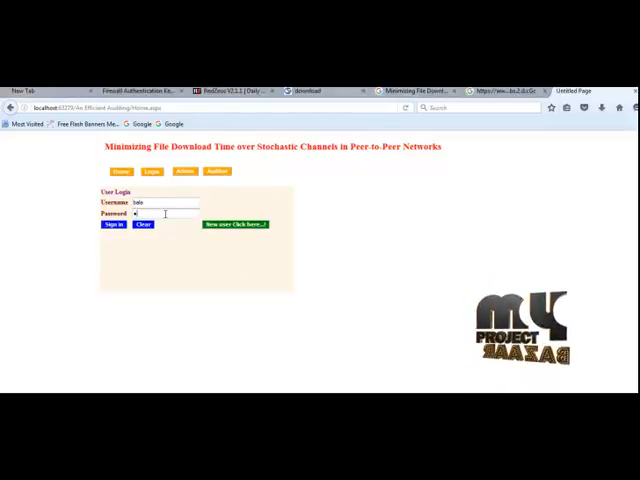
click(116, 224)
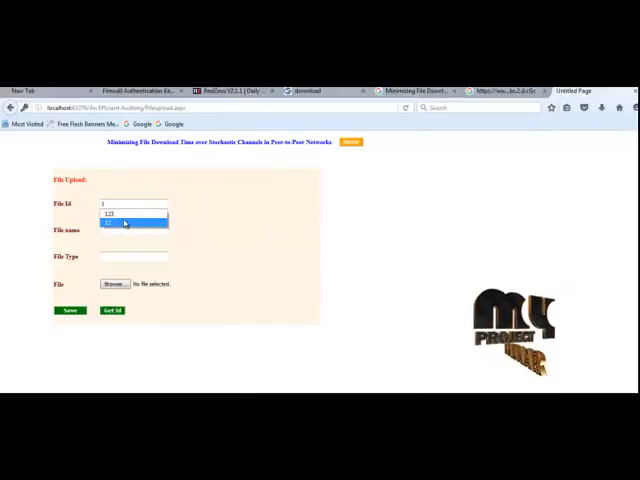
Fill the upload form with a File Id, name sample, type text, and a chosen local file
click(124, 220)
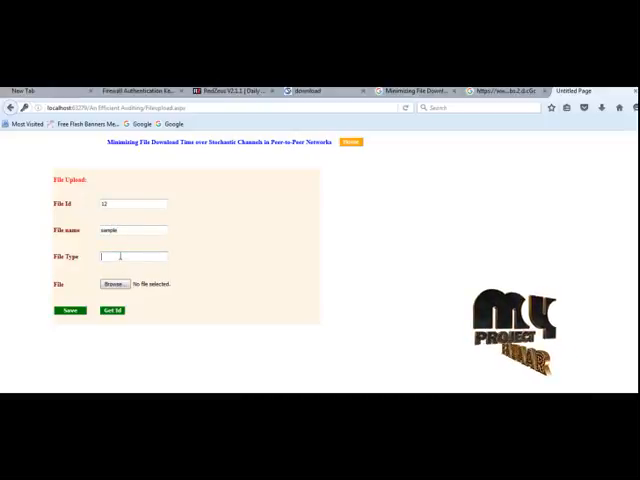
text(text)
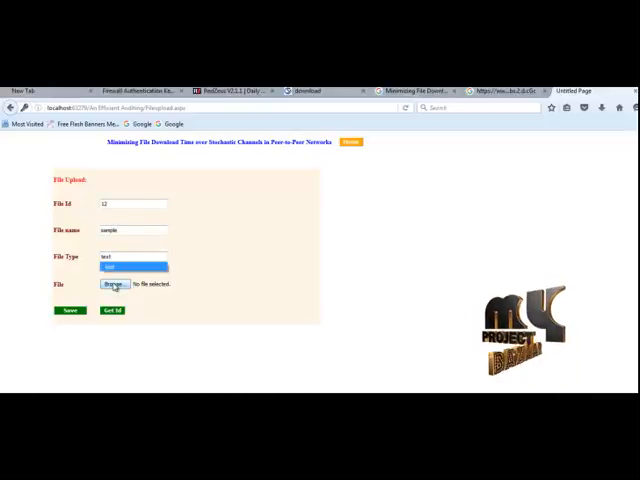
click(112, 284)
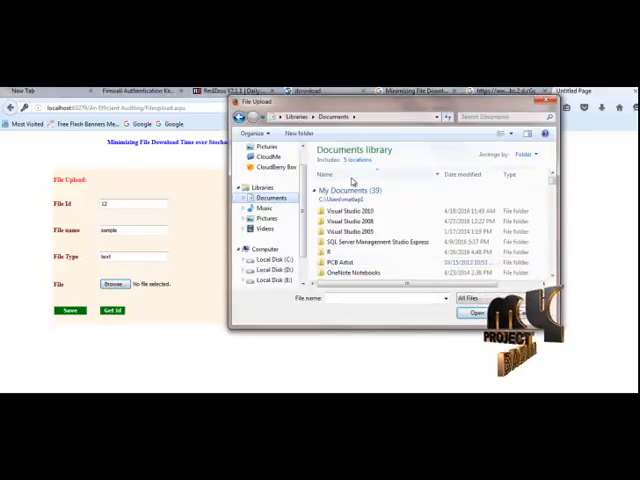
scroll(down, 3)
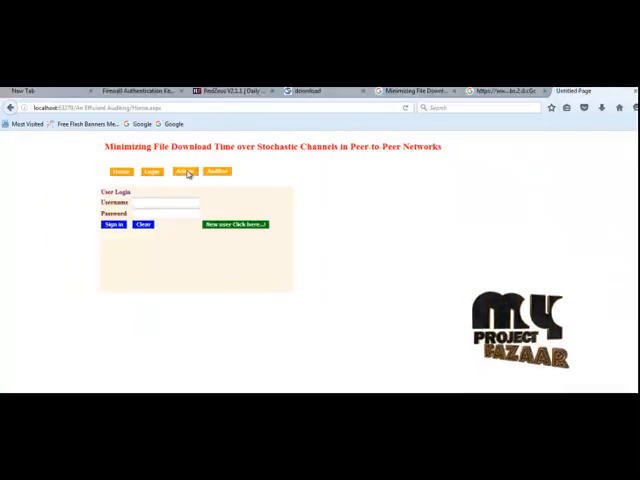
Sign in as admin, dismissing one Invalid user alert before the retry succeeds
click(184, 172)
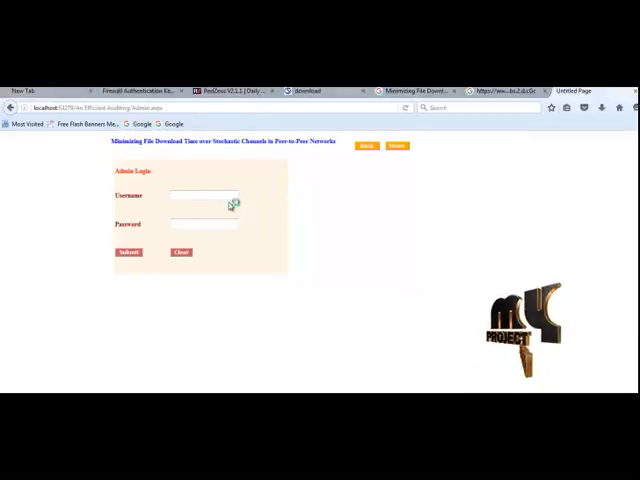
text(admin)
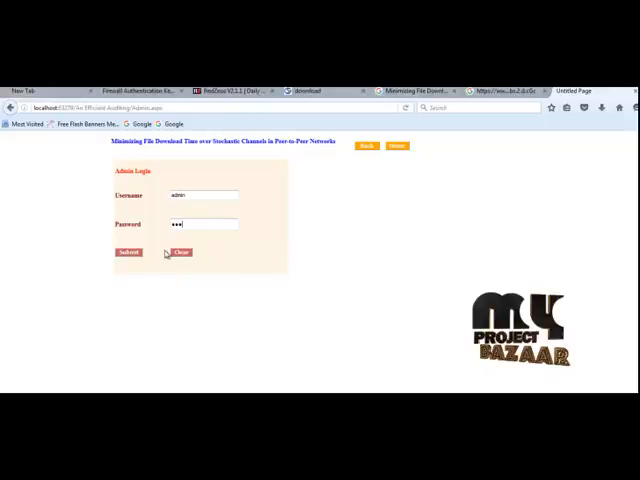
click(128, 252)
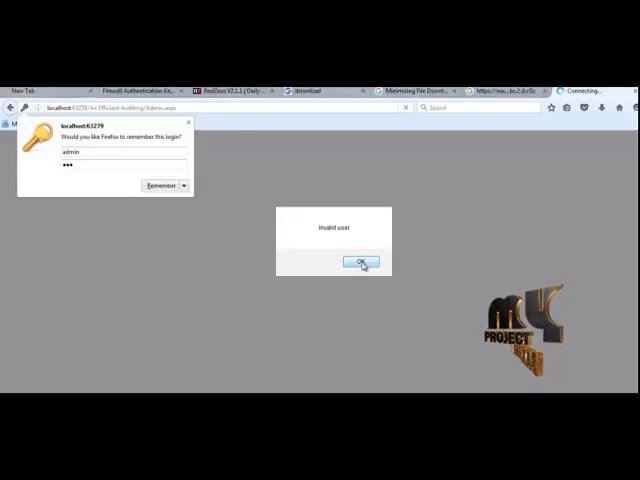
click(358, 262)
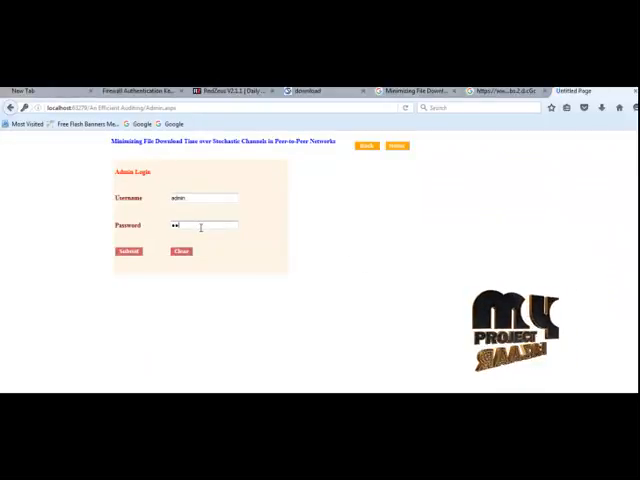
click(128, 252)
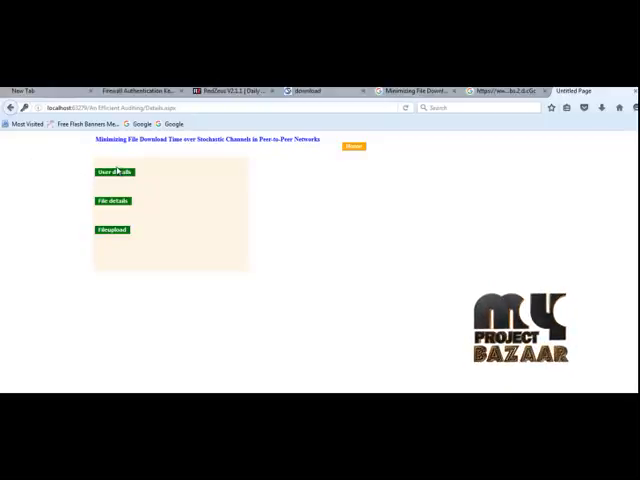
Navigate between the admin panel and home, ending on an empty Admin Login form
click(112, 172)
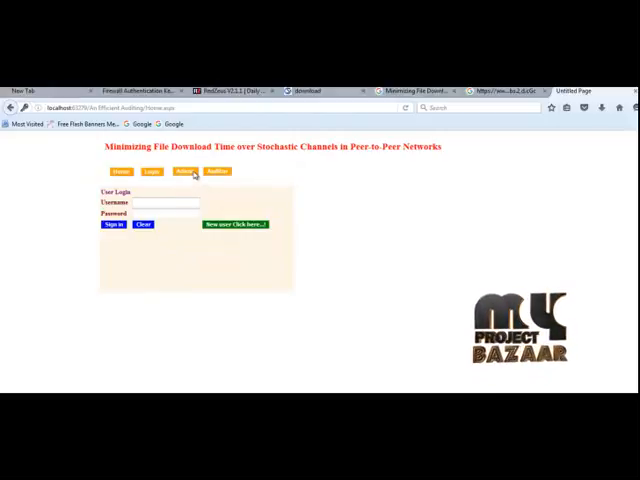
click(184, 172)
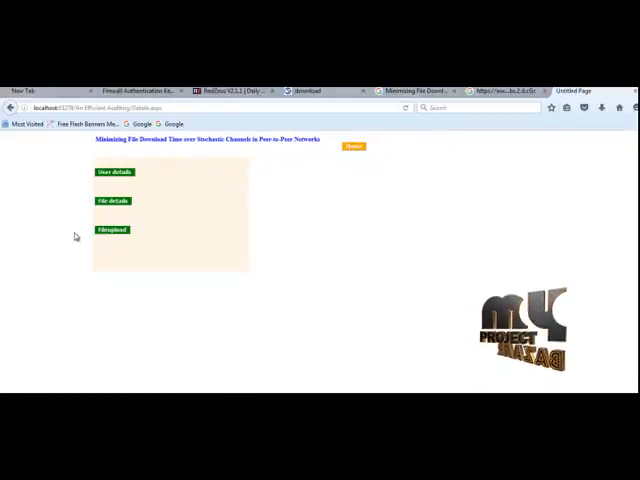
click(112, 230)
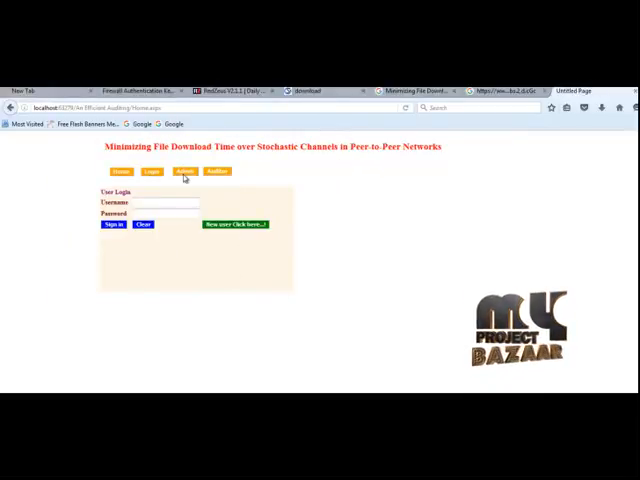
click(184, 172)
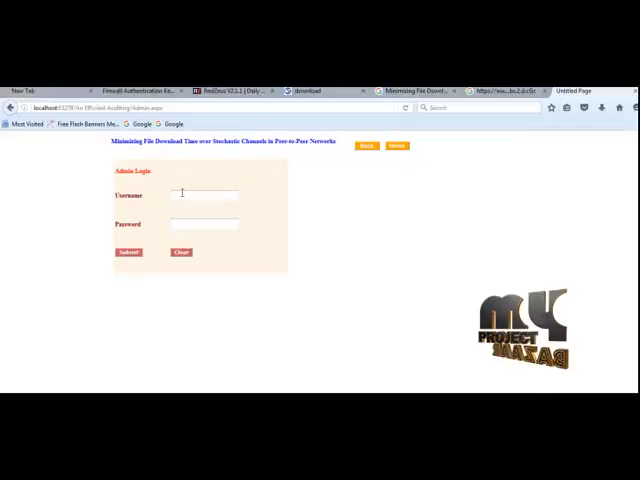
mouse_move(418, 210)
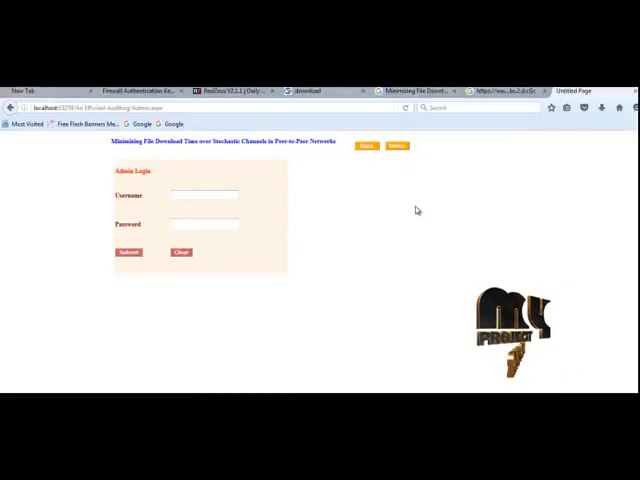
Attempt sign-in as Admin, dismiss the Invalid user alert, and return to the main page
text(Admin)
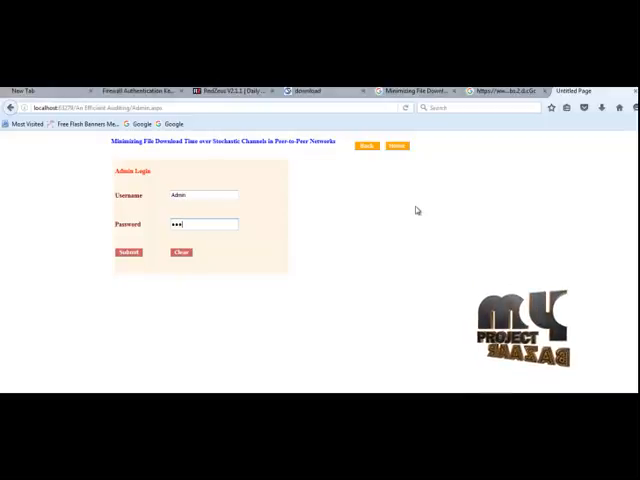
click(124, 252)
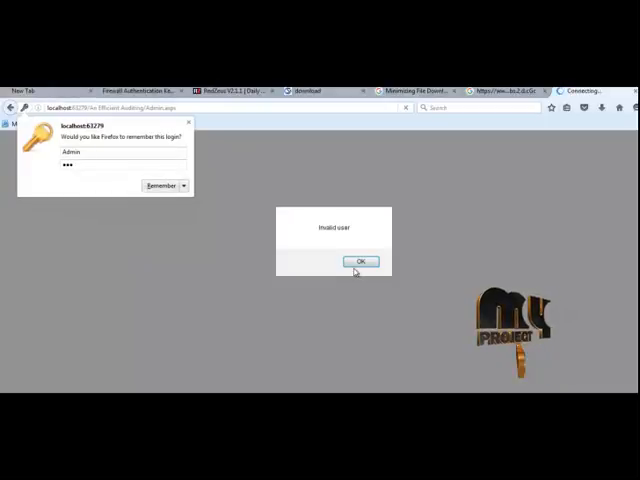
click(360, 260)
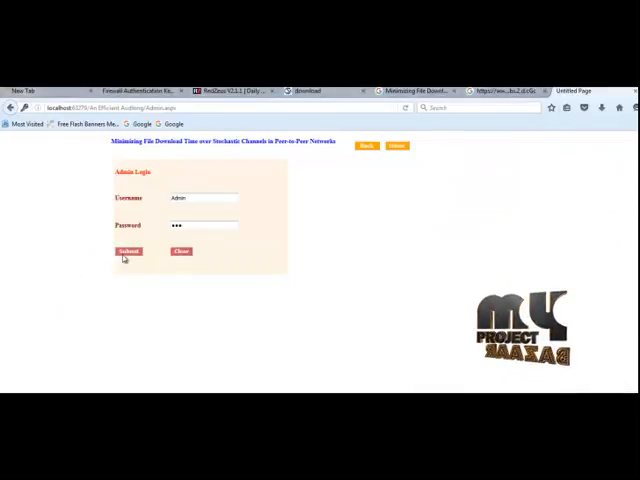
click(128, 252)
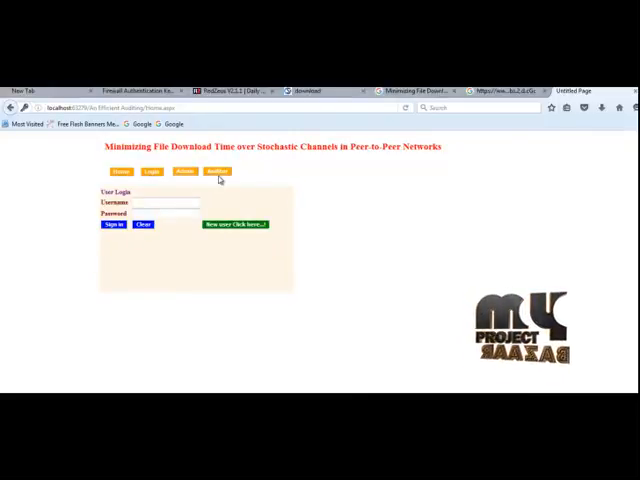
On the Auditor encryption form, enter file name sample and user id san
click(216, 172)
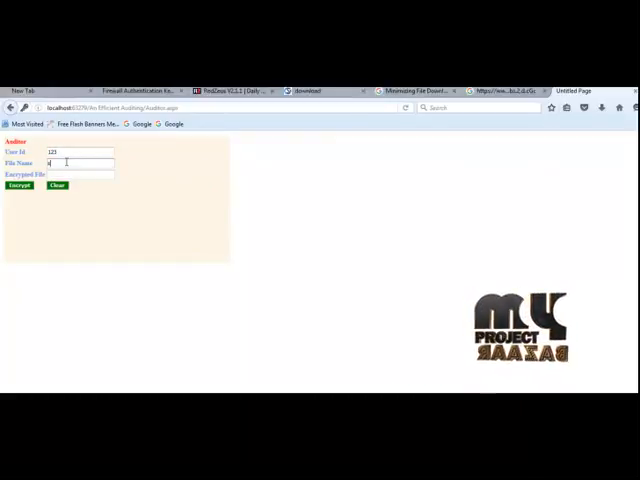
text(sample)
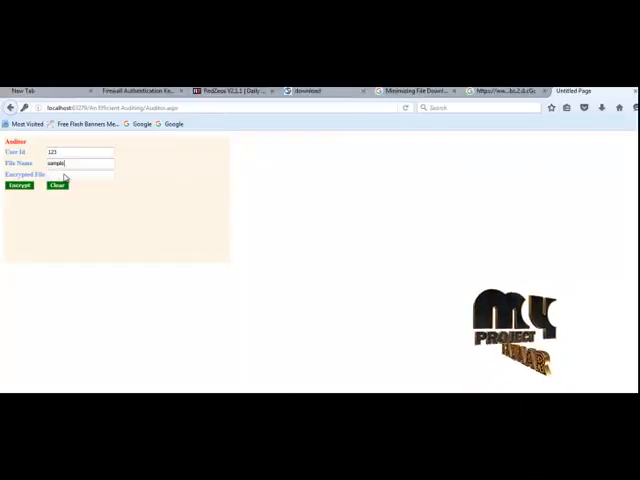
text(san)
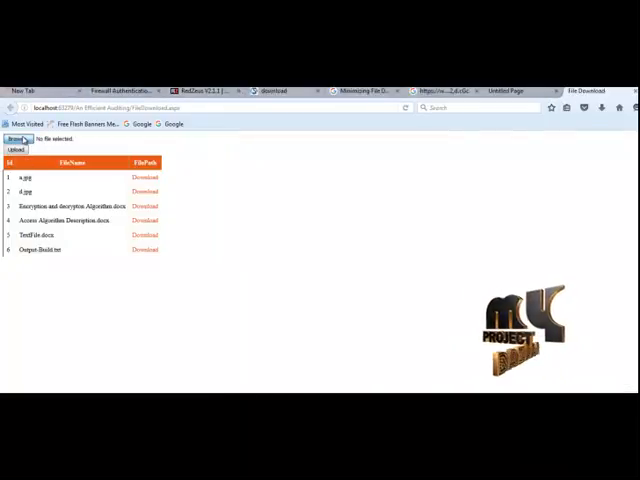
Add the .docx Word document to the download list and start its download
click(18, 138)
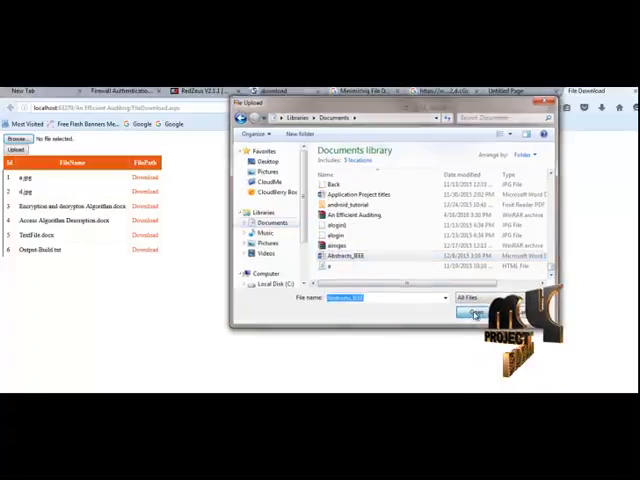
click(472, 316)
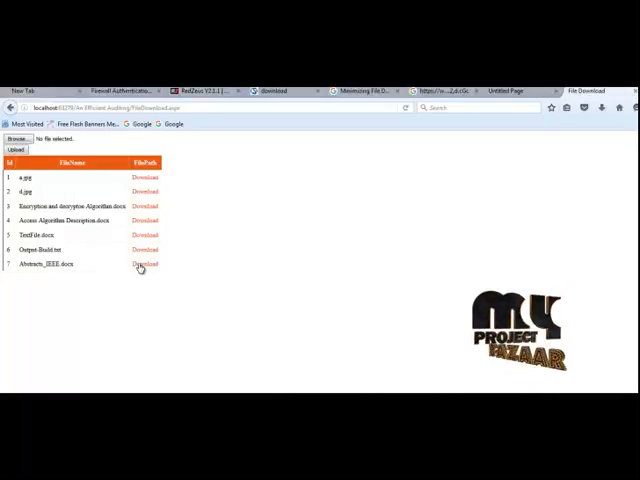
click(144, 264)
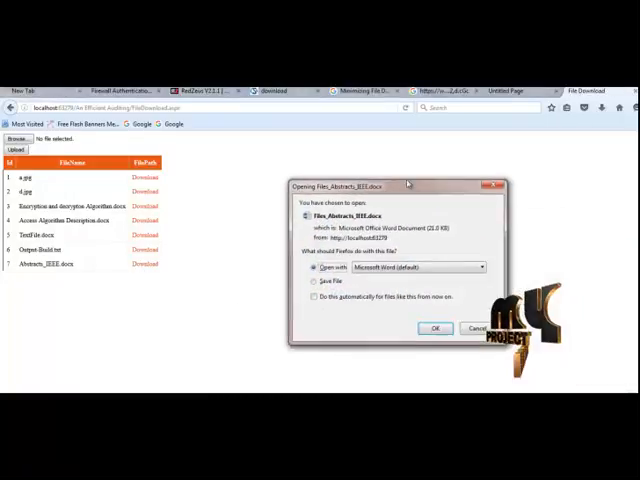